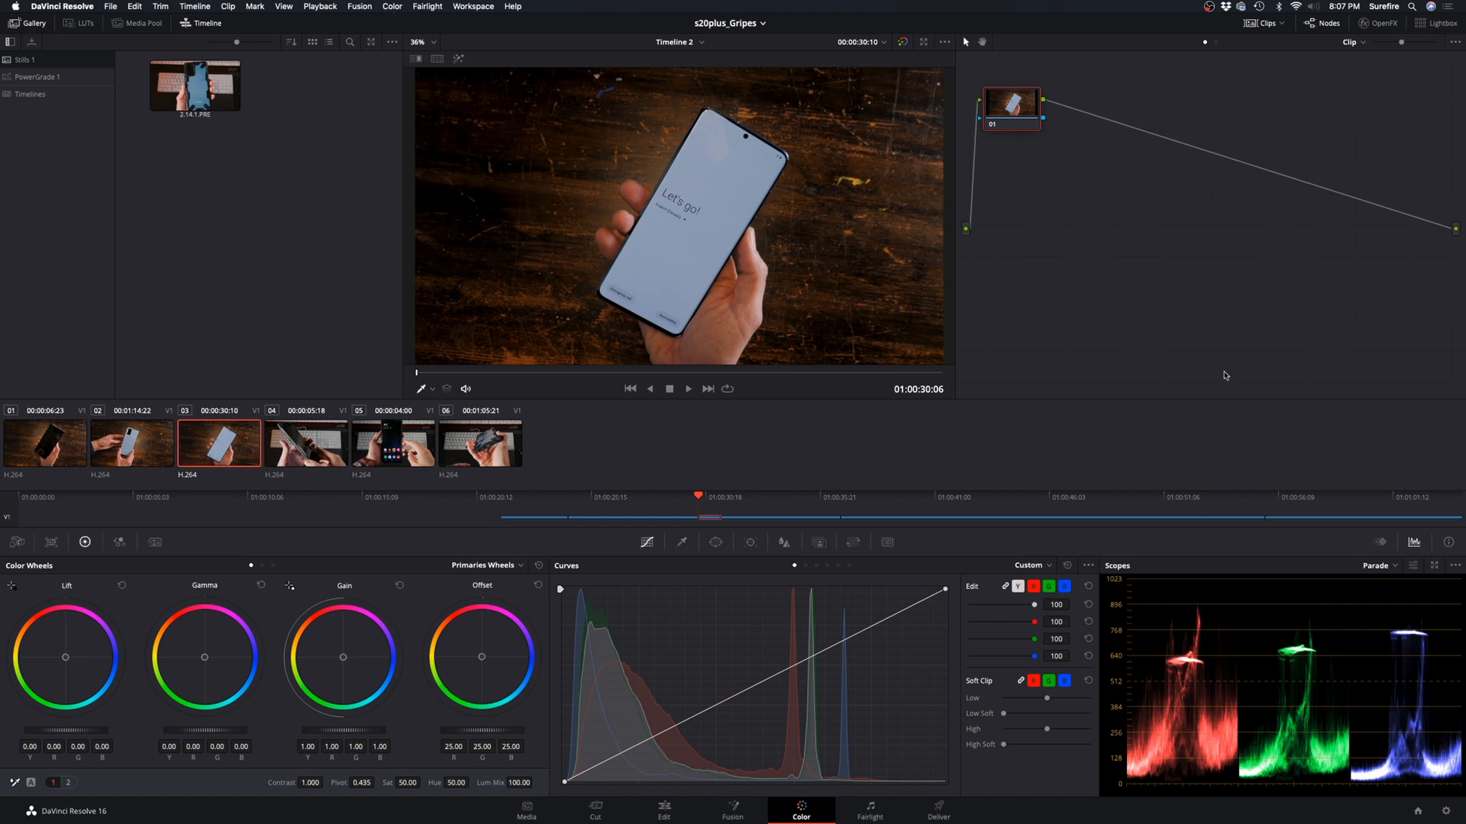
{"action": "mouse_move", "coordinate": [1406, 766]}
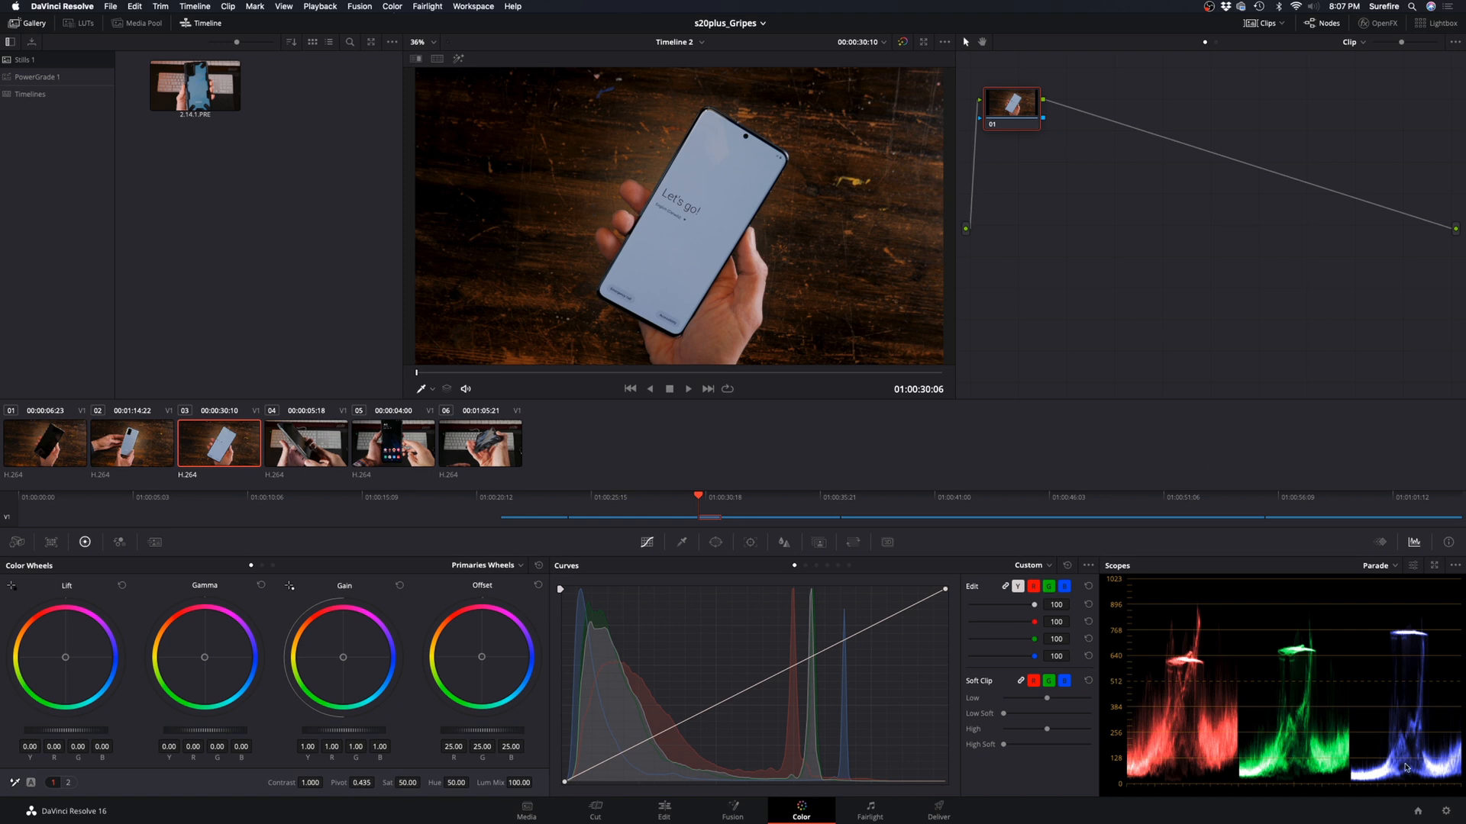
{"action": "mouse_move", "coordinate": [1424, 780]}
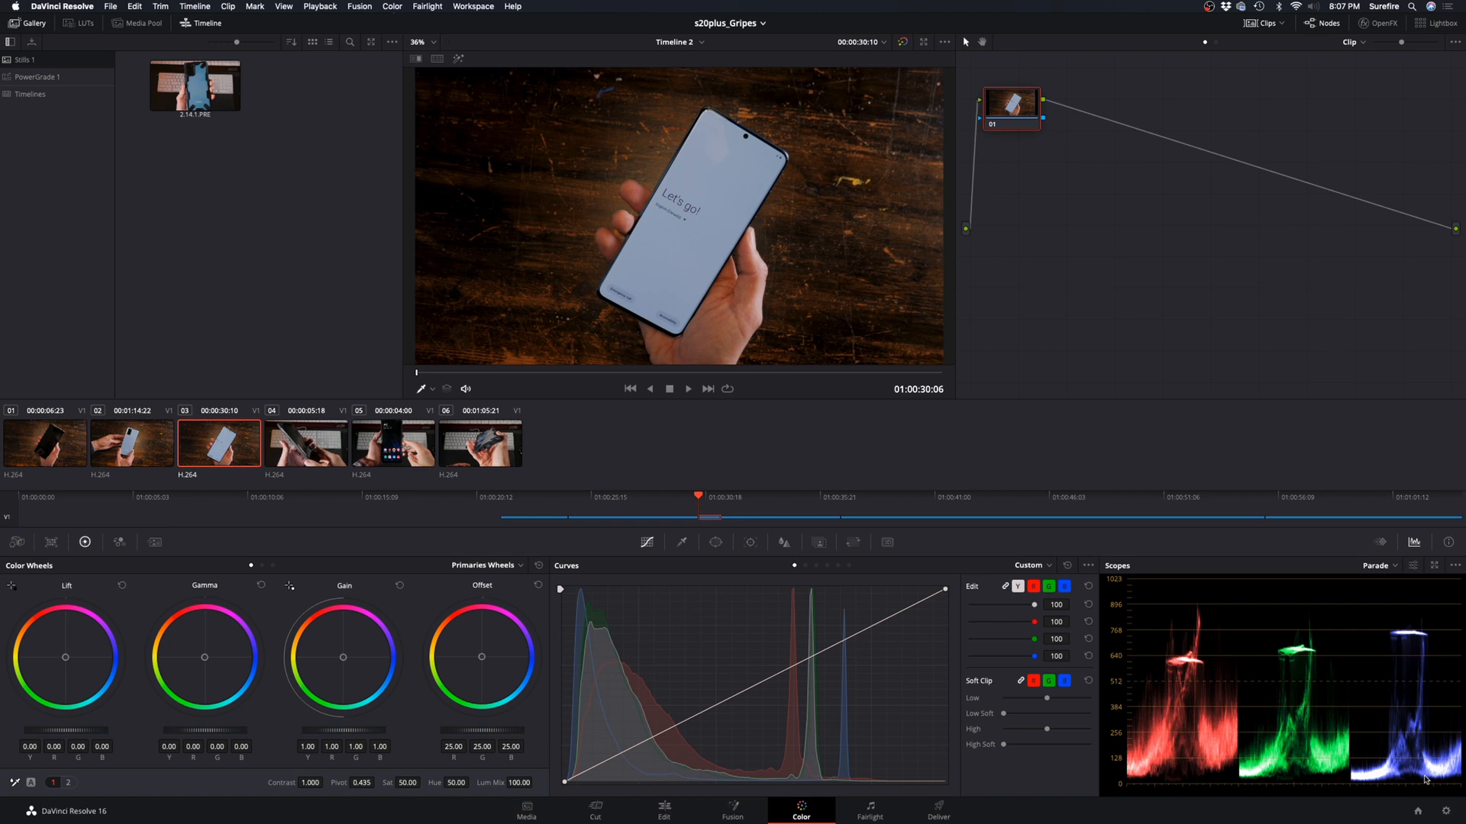
{"action": "mouse_move", "coordinate": [1425, 779]}
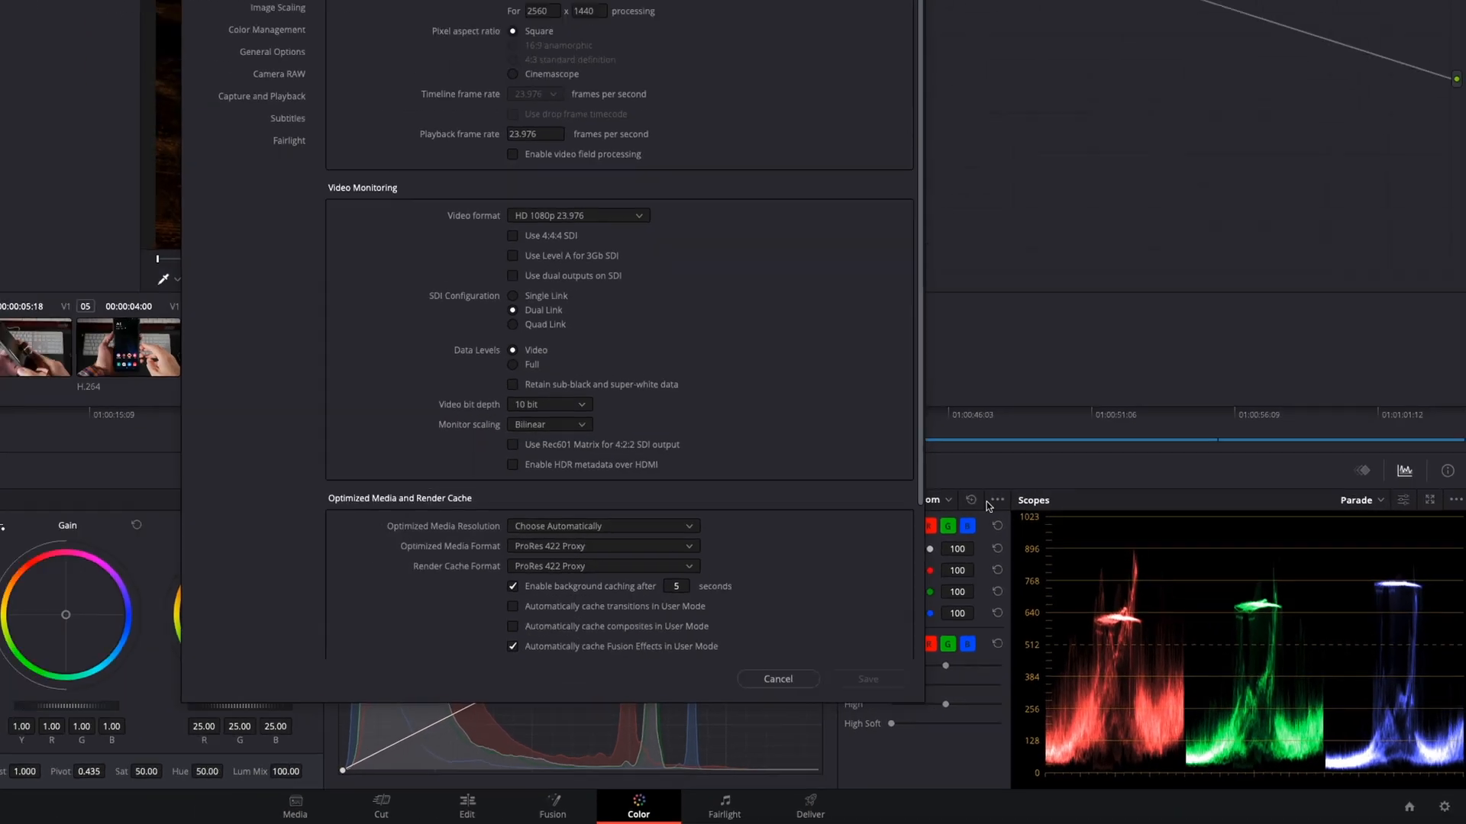
Choose ProRes 422 Proxy as the optimized media format in Project Settings
{"action": "left_click", "coordinate": [770, 602]}
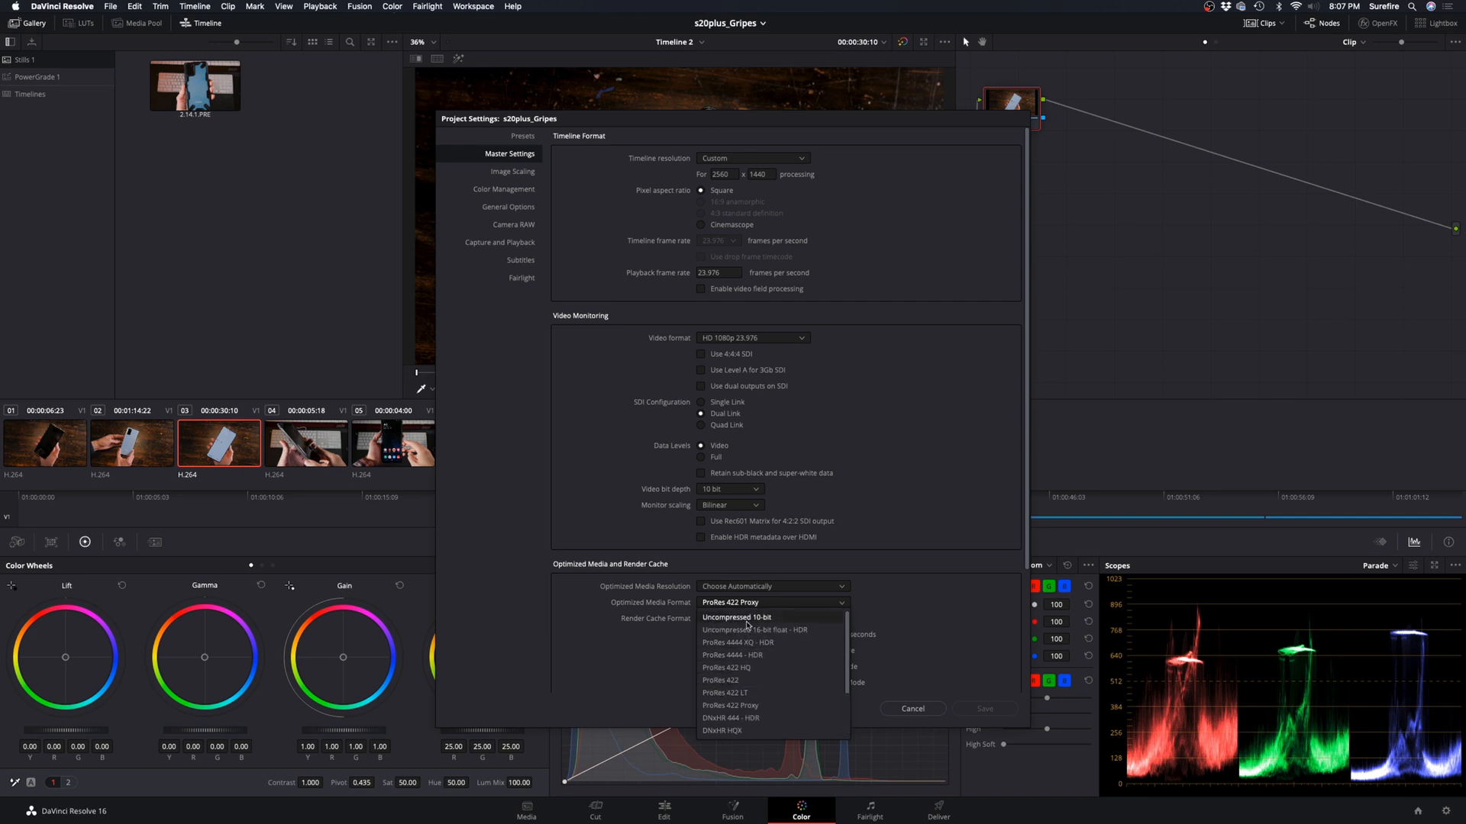
{"action": "mouse_move", "coordinate": [729, 705]}
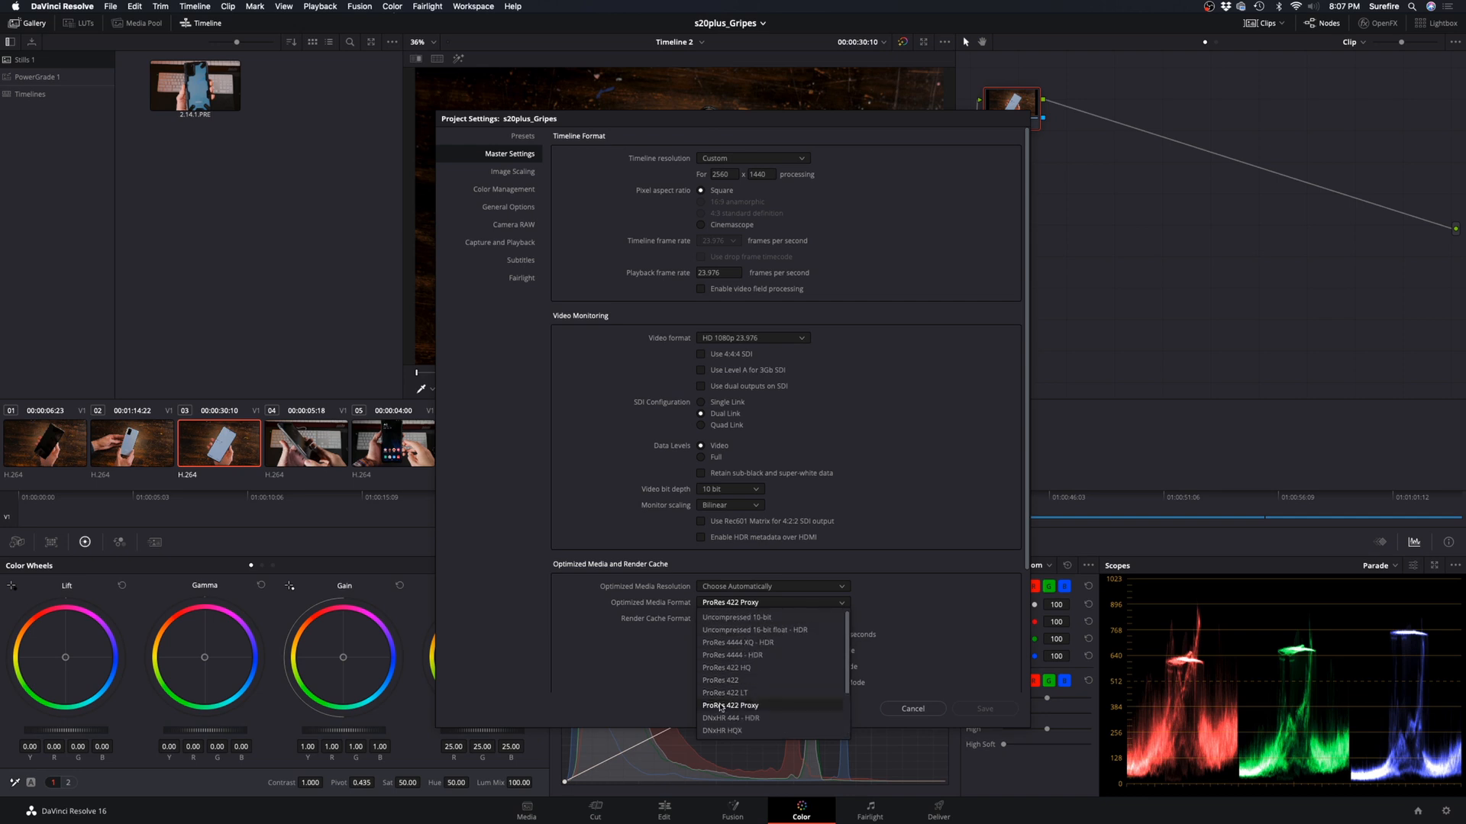
{"action": "mouse_move", "coordinate": [745, 711]}
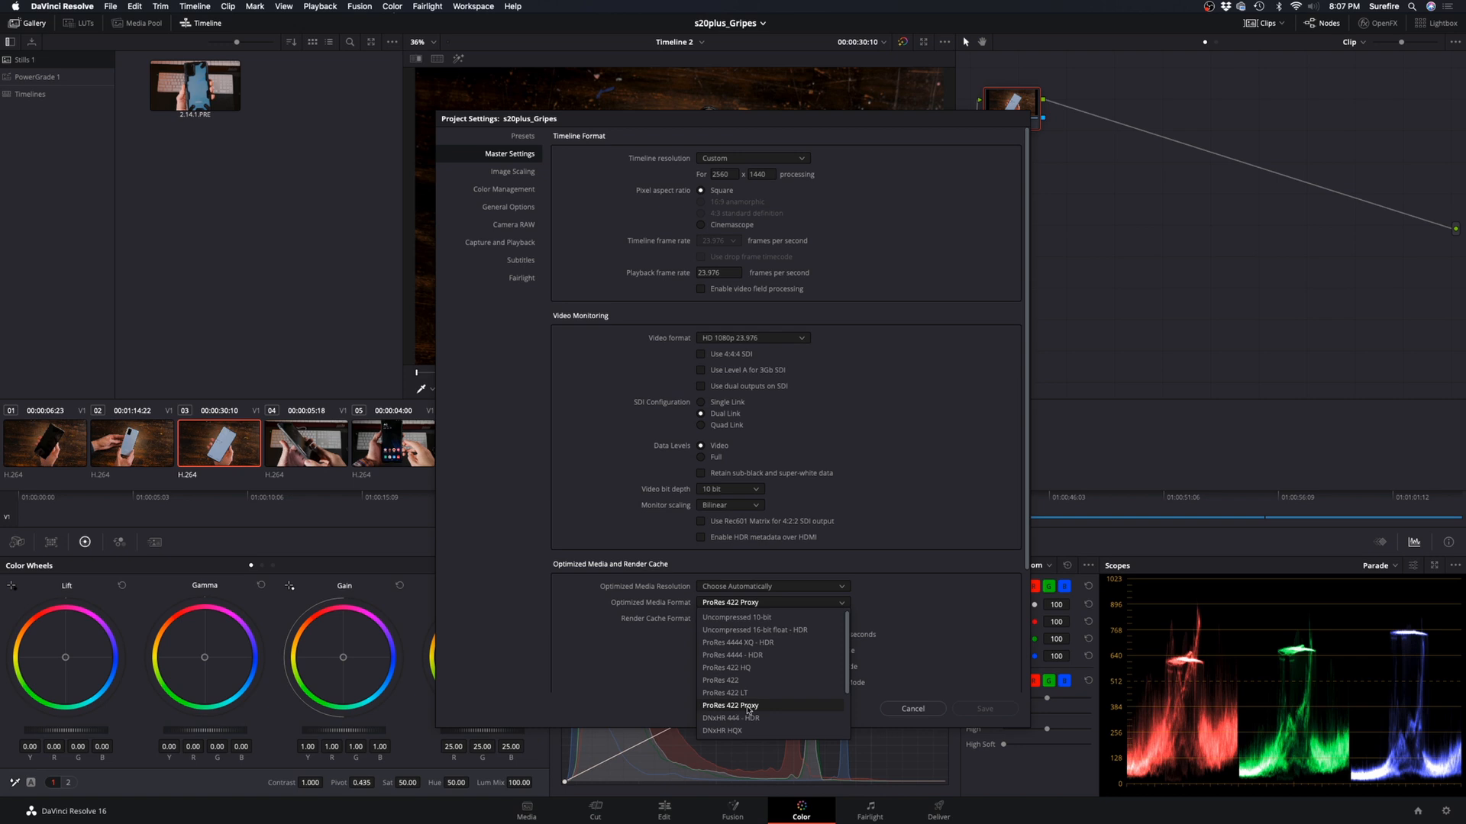
{"action": "left_click", "coordinate": [729, 706]}
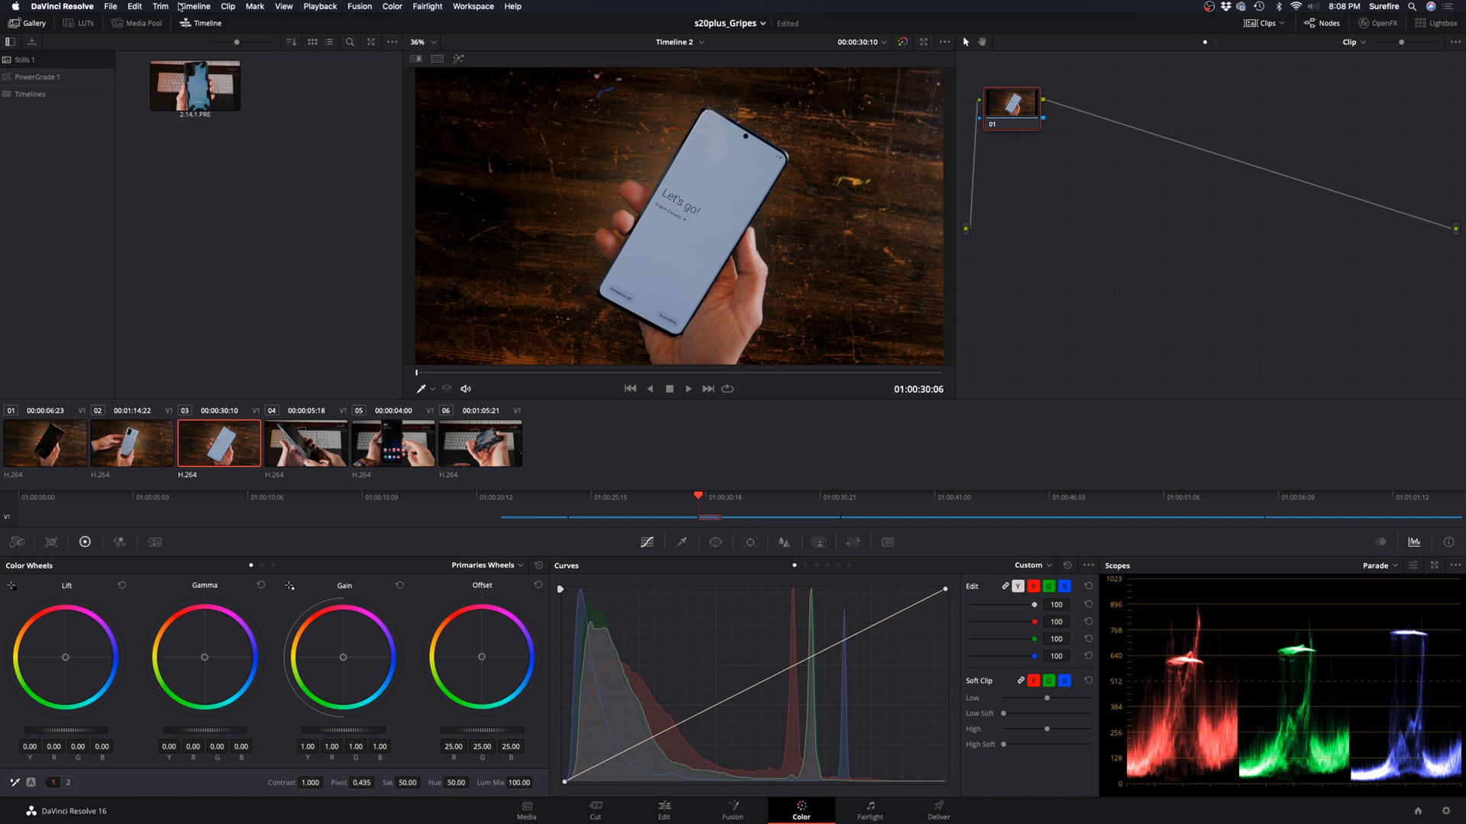
{"action": "mouse_move", "coordinate": [380, 187]}
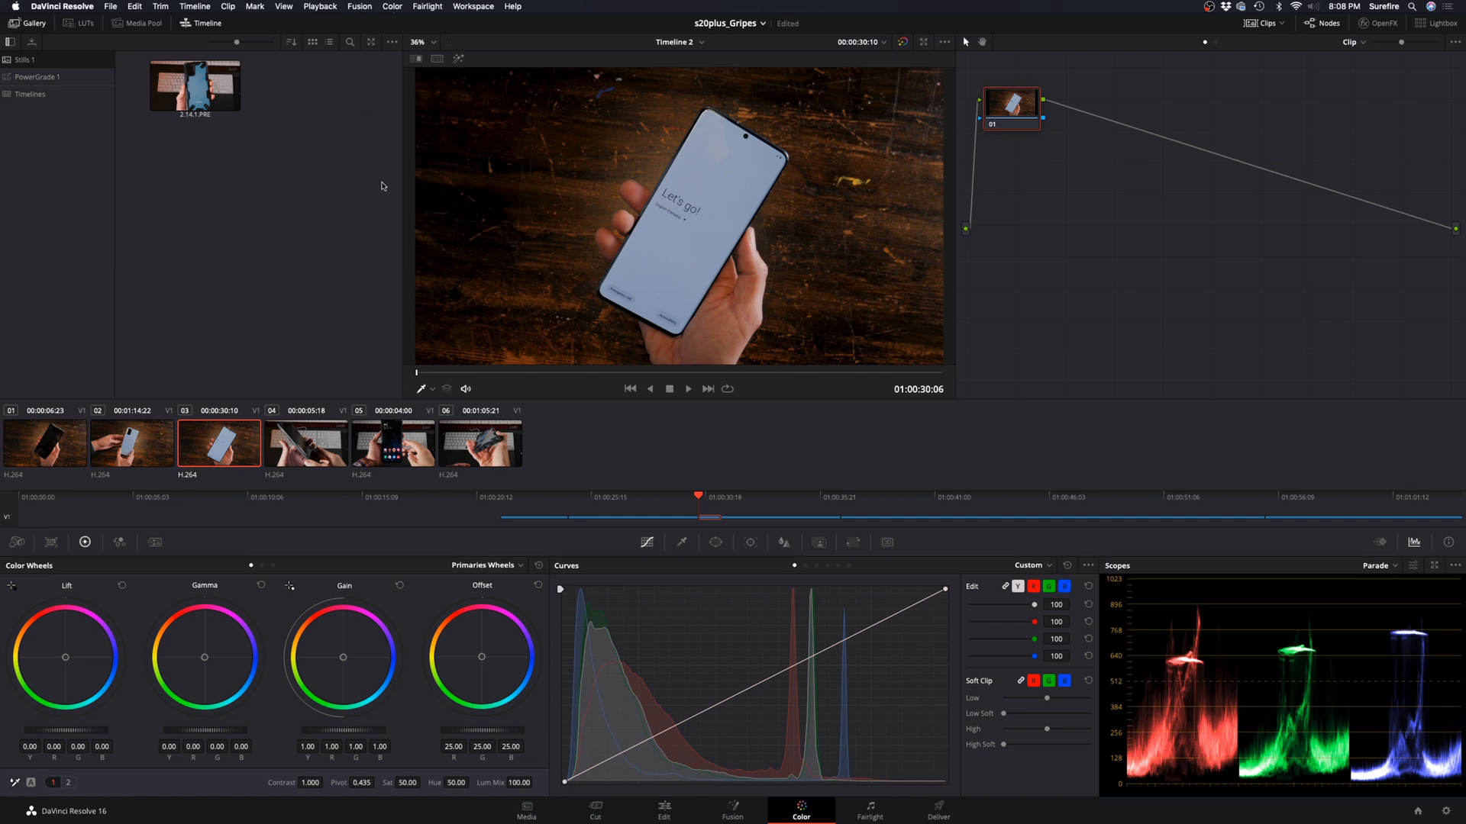
{"action": "mouse_move", "coordinate": [313, 7]}
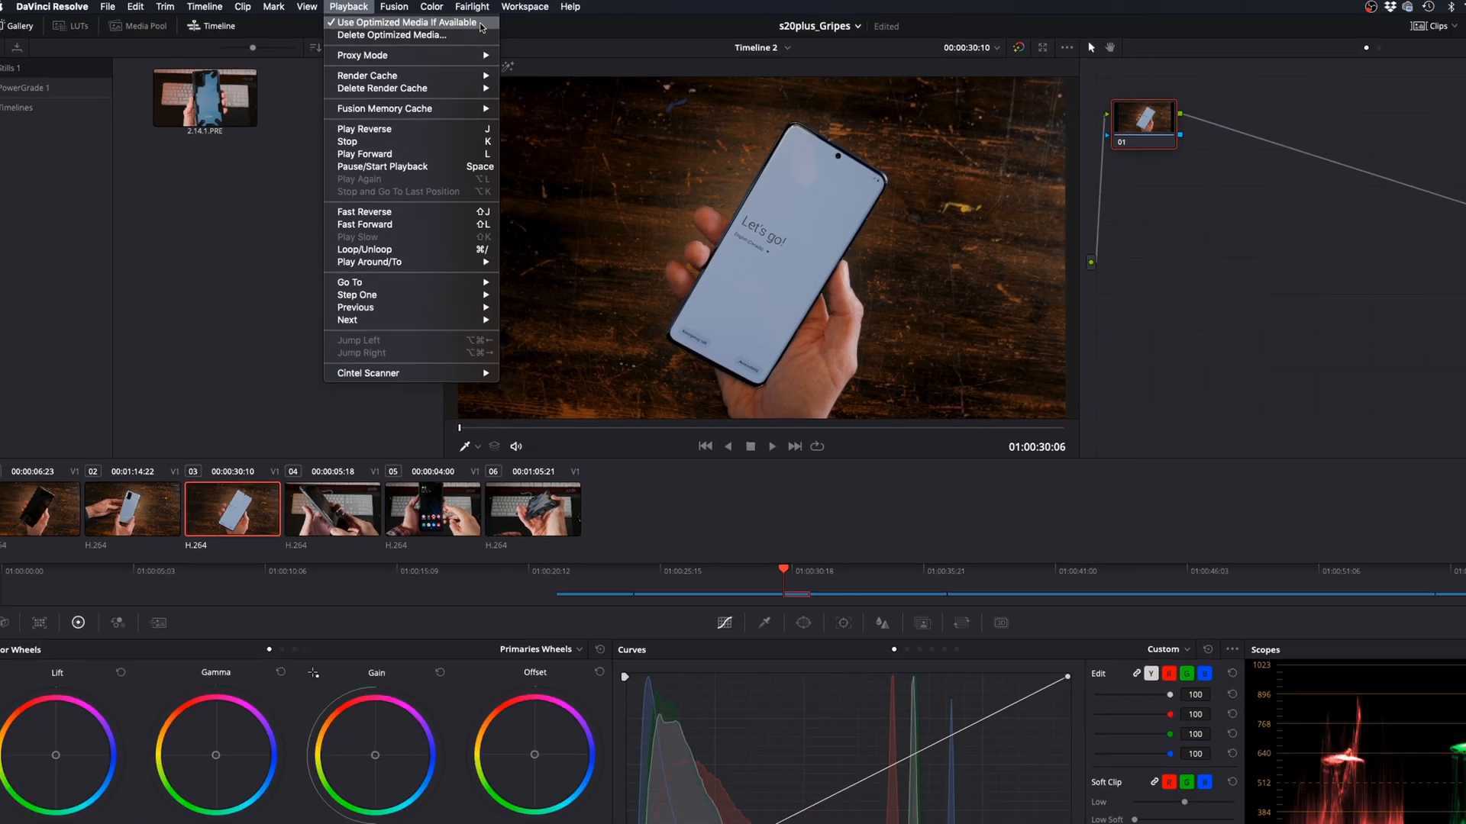
Close the Playback menu with Use Optimized Media enabled and open the Media page
{"action": "left_click", "coordinate": [348, 7]}
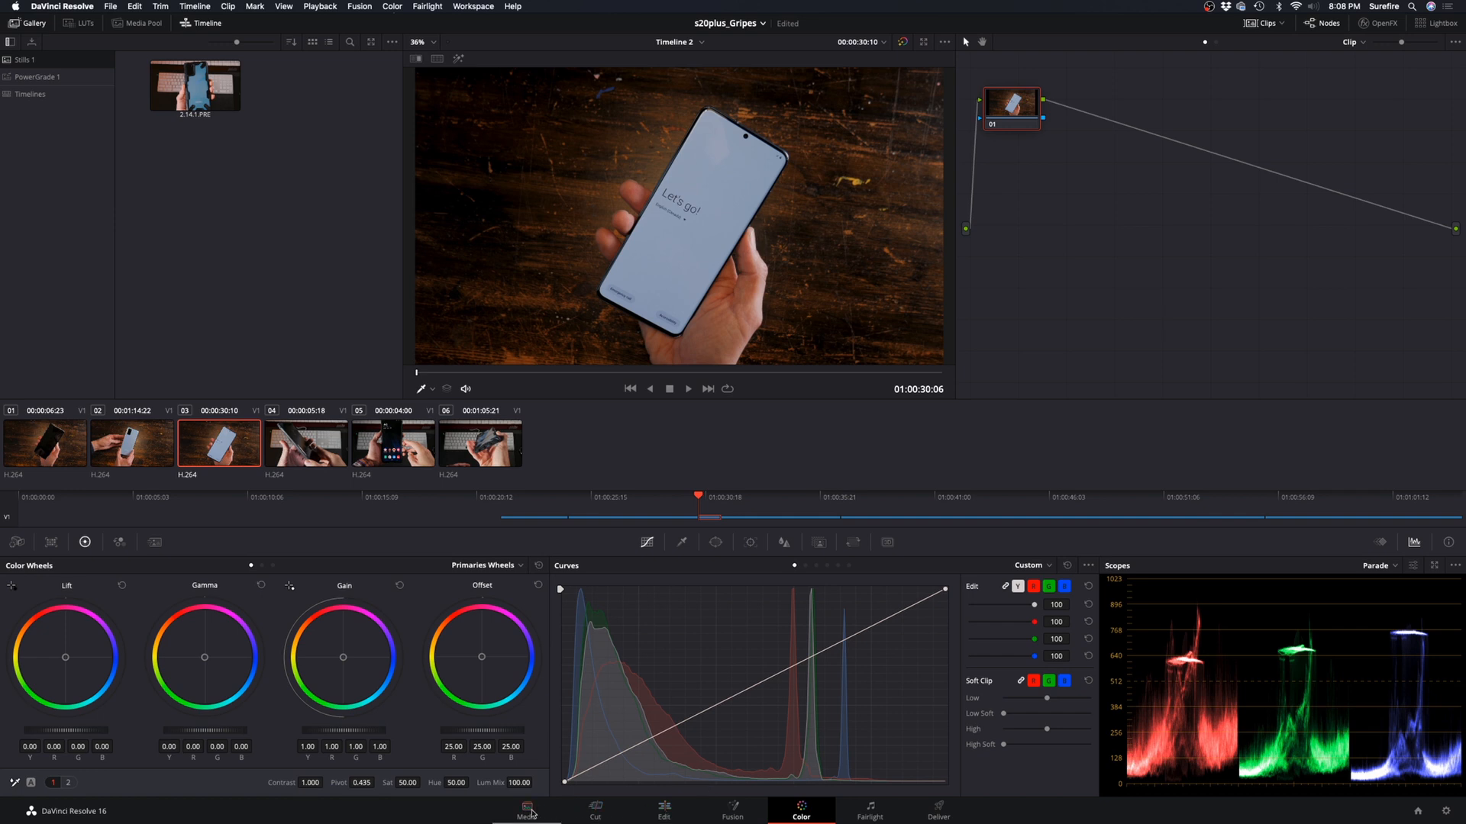
{"action": "left_click", "coordinate": [525, 810]}
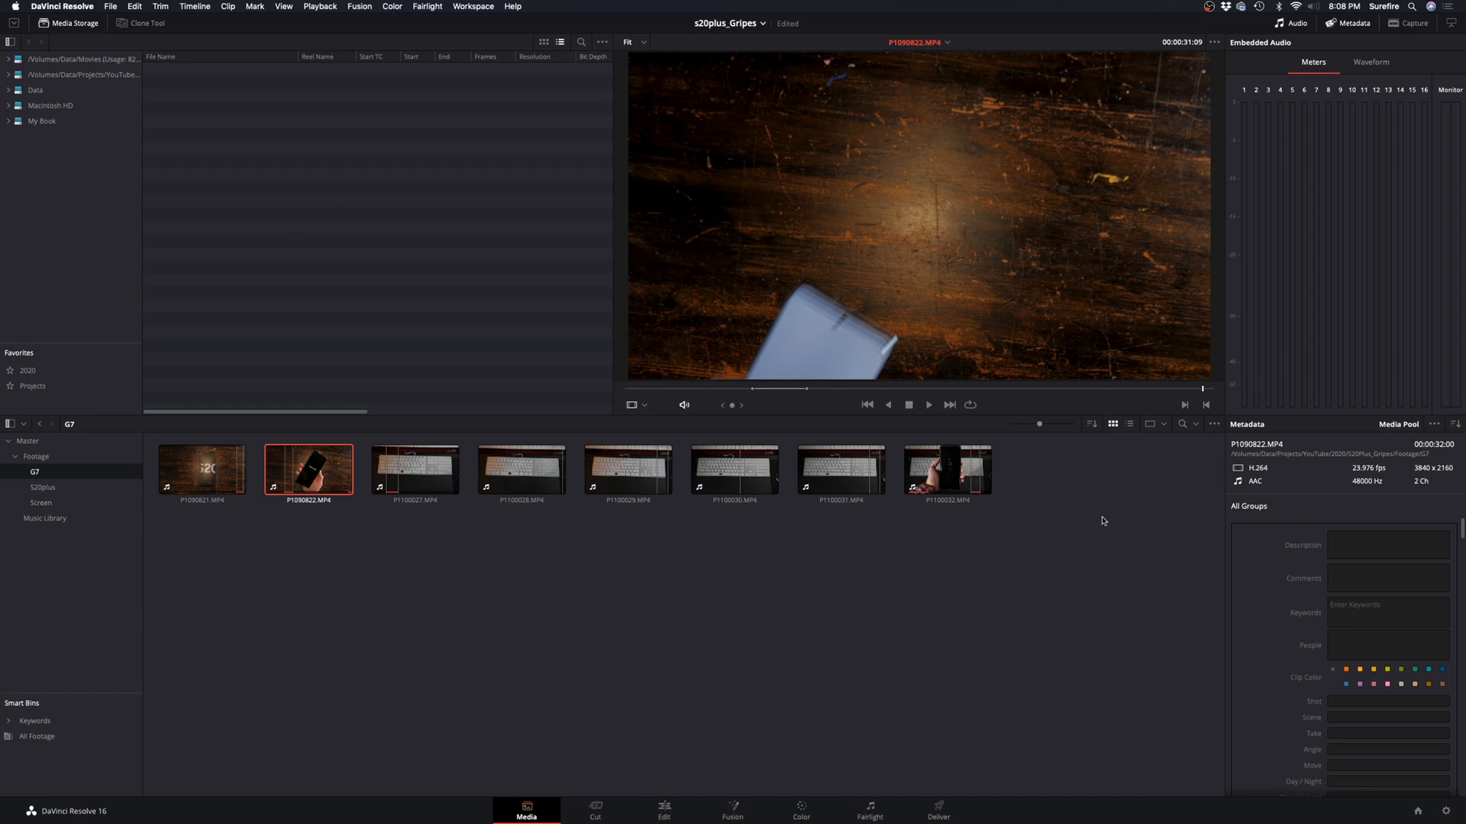
{"action": "left_click", "coordinate": [994, 528]}
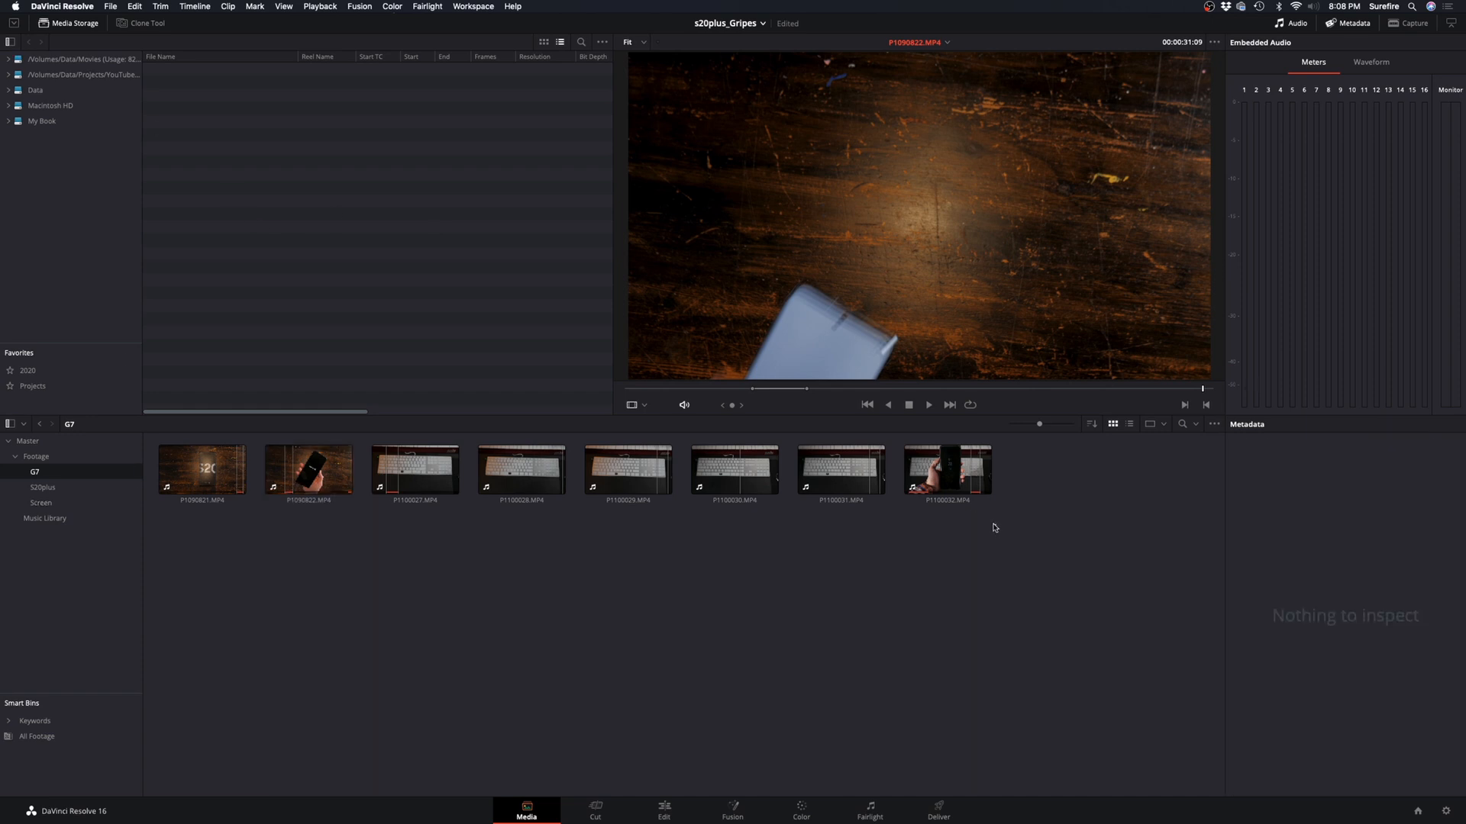
{"action": "right_click", "coordinate": [201, 471]}
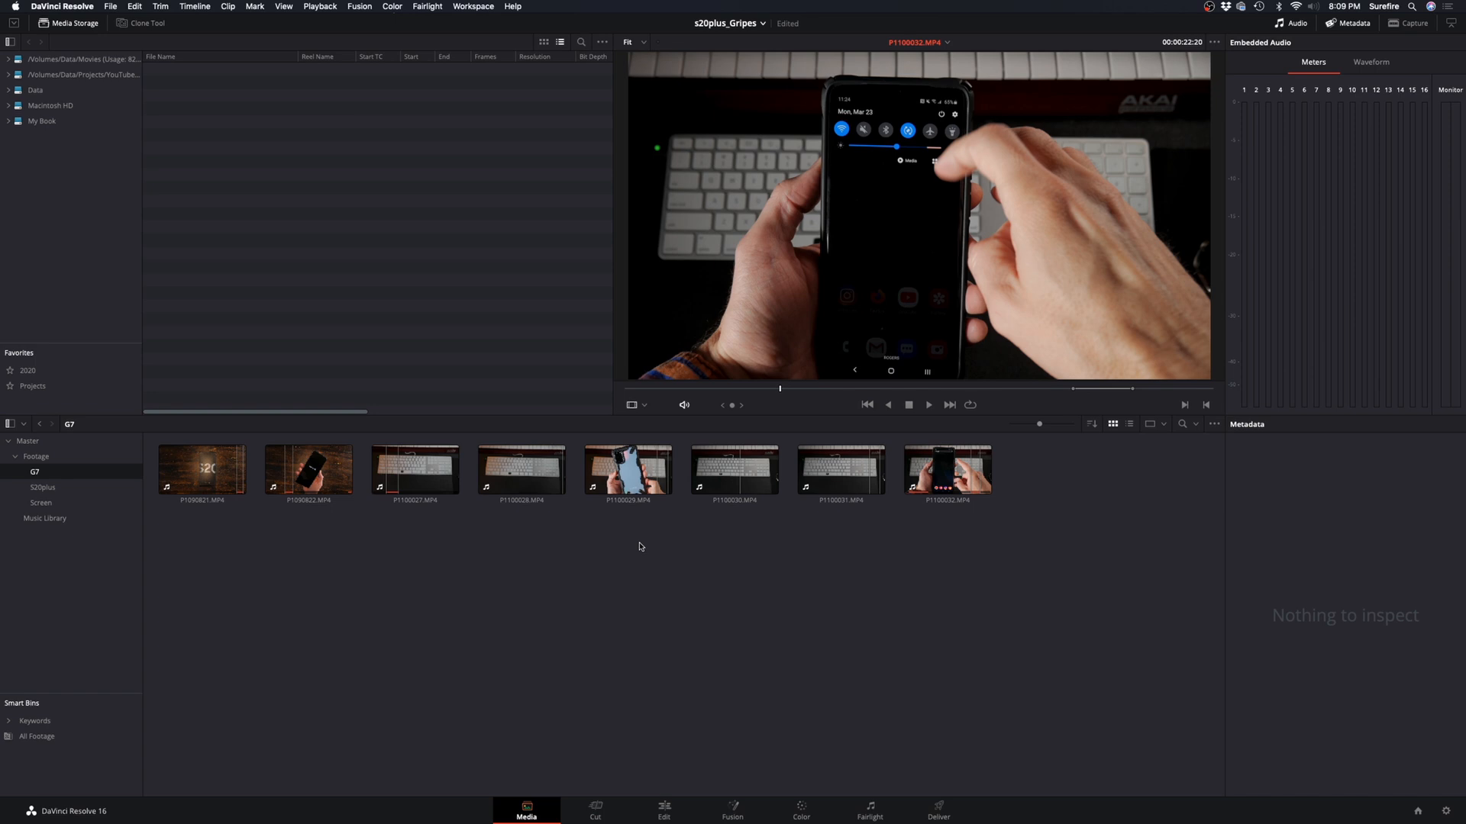
{"action": "left_click", "coordinate": [200, 470]}
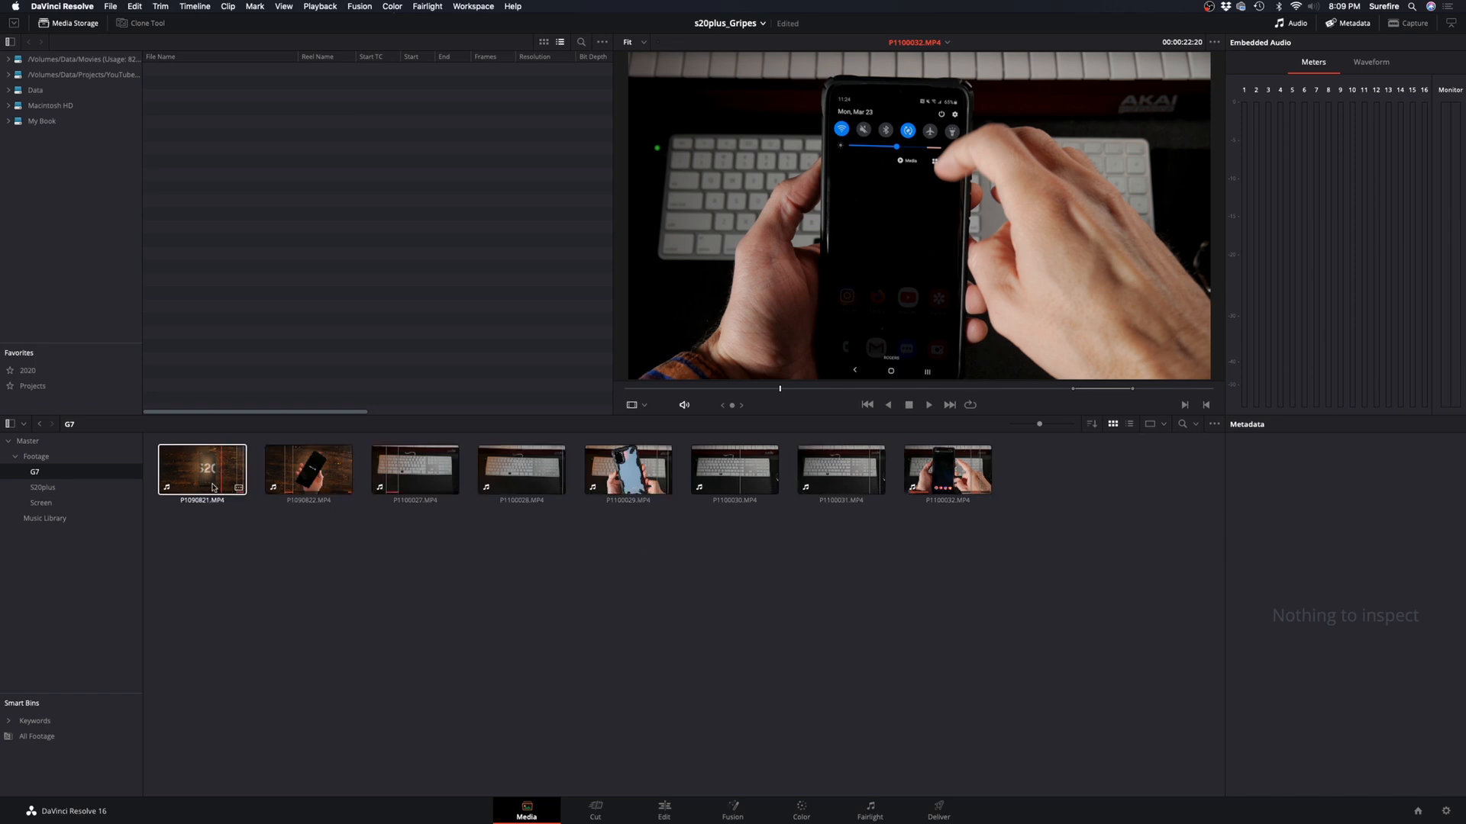
{"action": "left_click", "coordinate": [308, 470]}
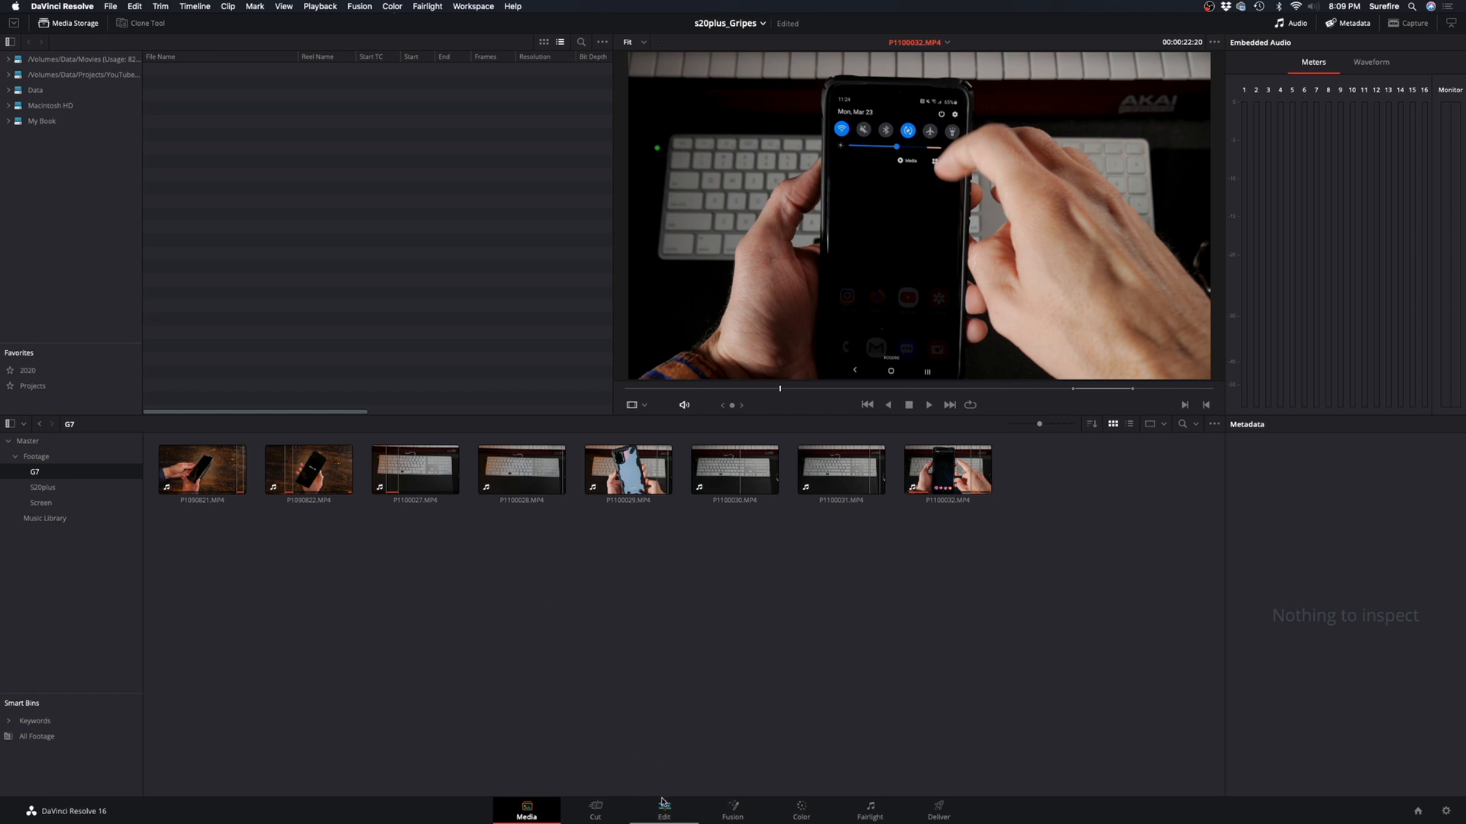
On the Edit page, generate optimized media for Timeline 2's six G7 clips
{"action": "left_click", "coordinate": [663, 810]}
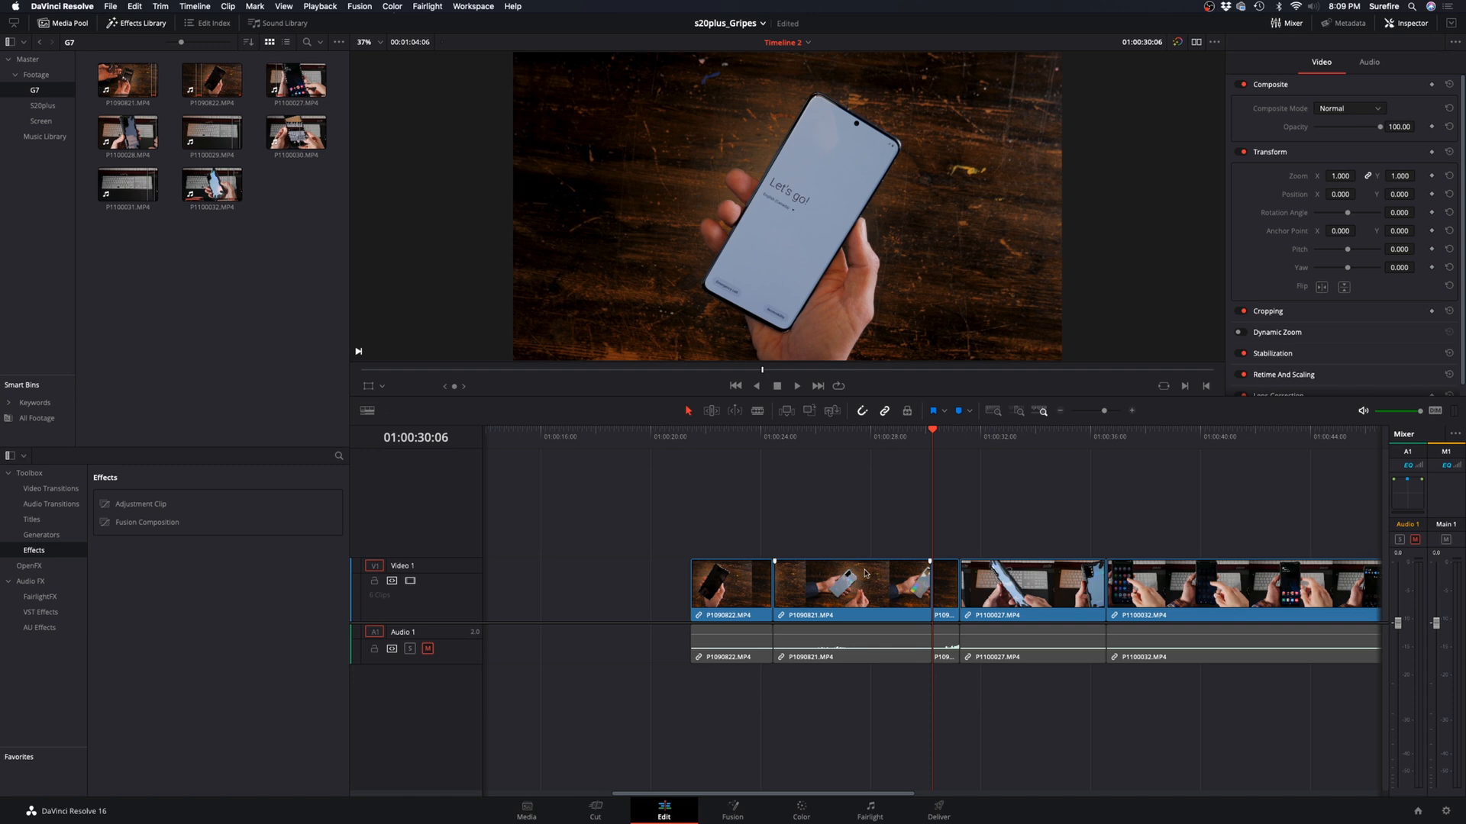
{"action": "left_click", "coordinate": [727, 432]}
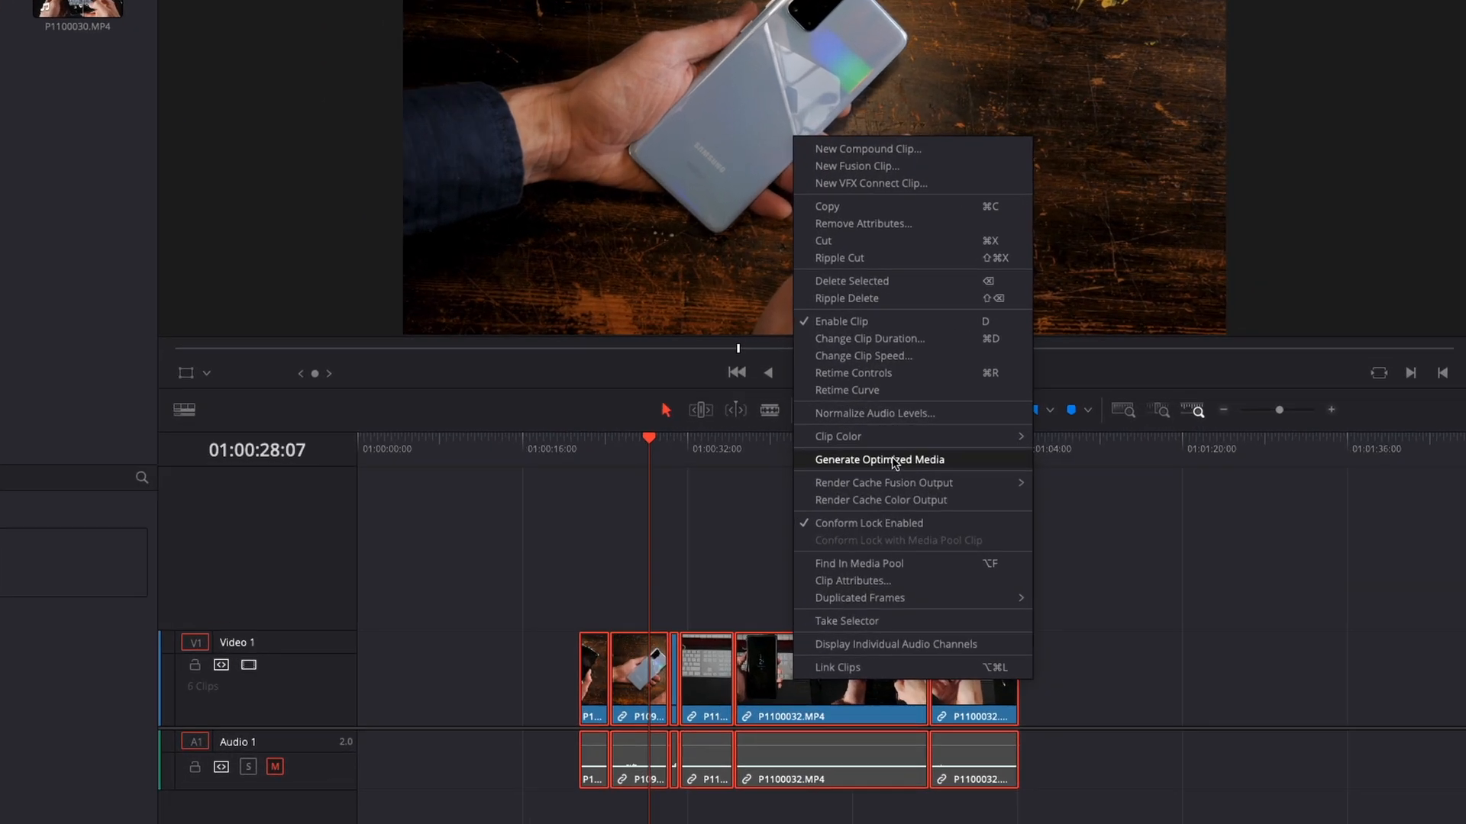
{"action": "left_click", "coordinate": [878, 459]}
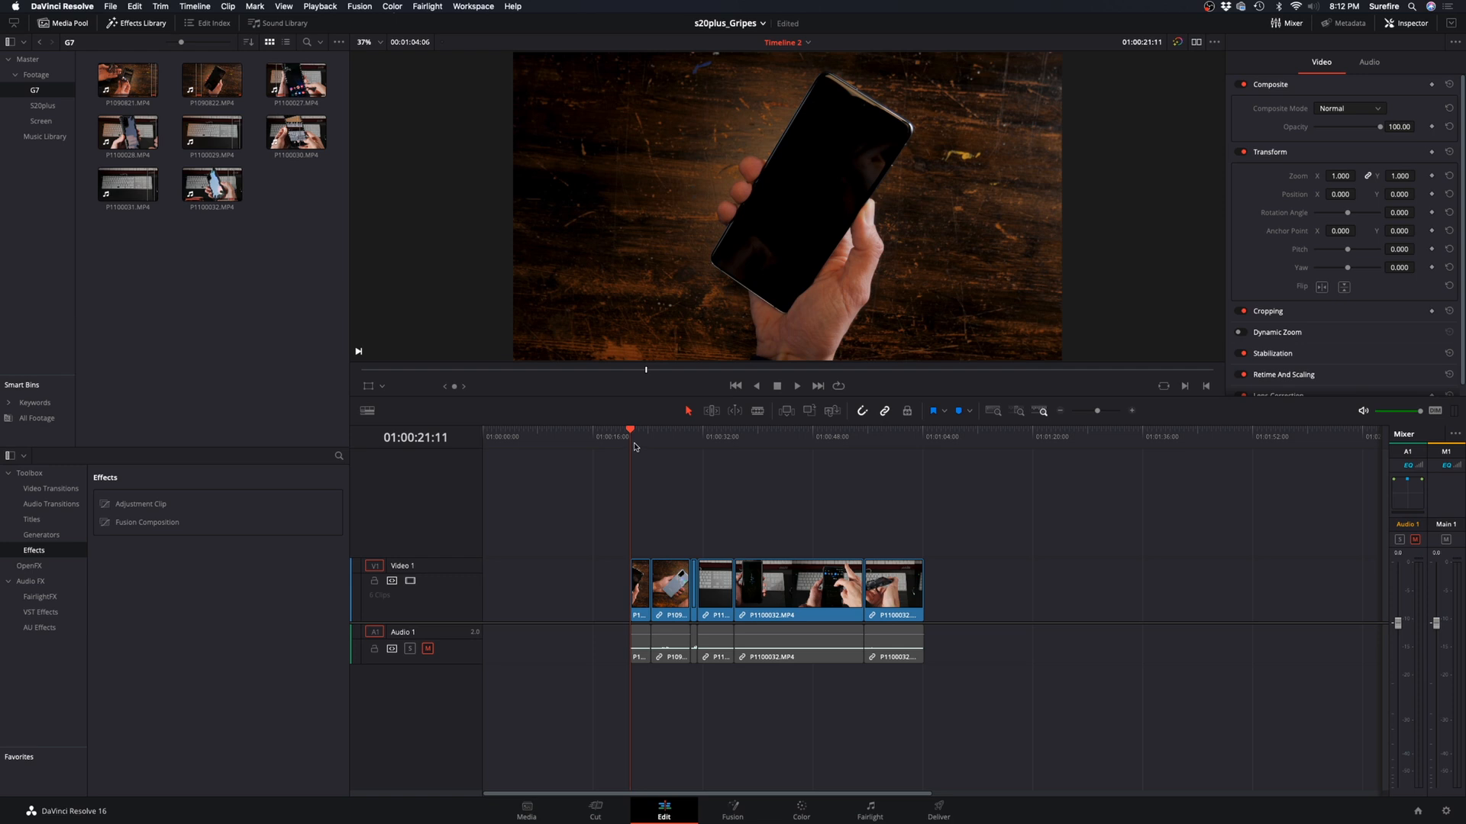
{"action": "left_click", "coordinate": [796, 384]}
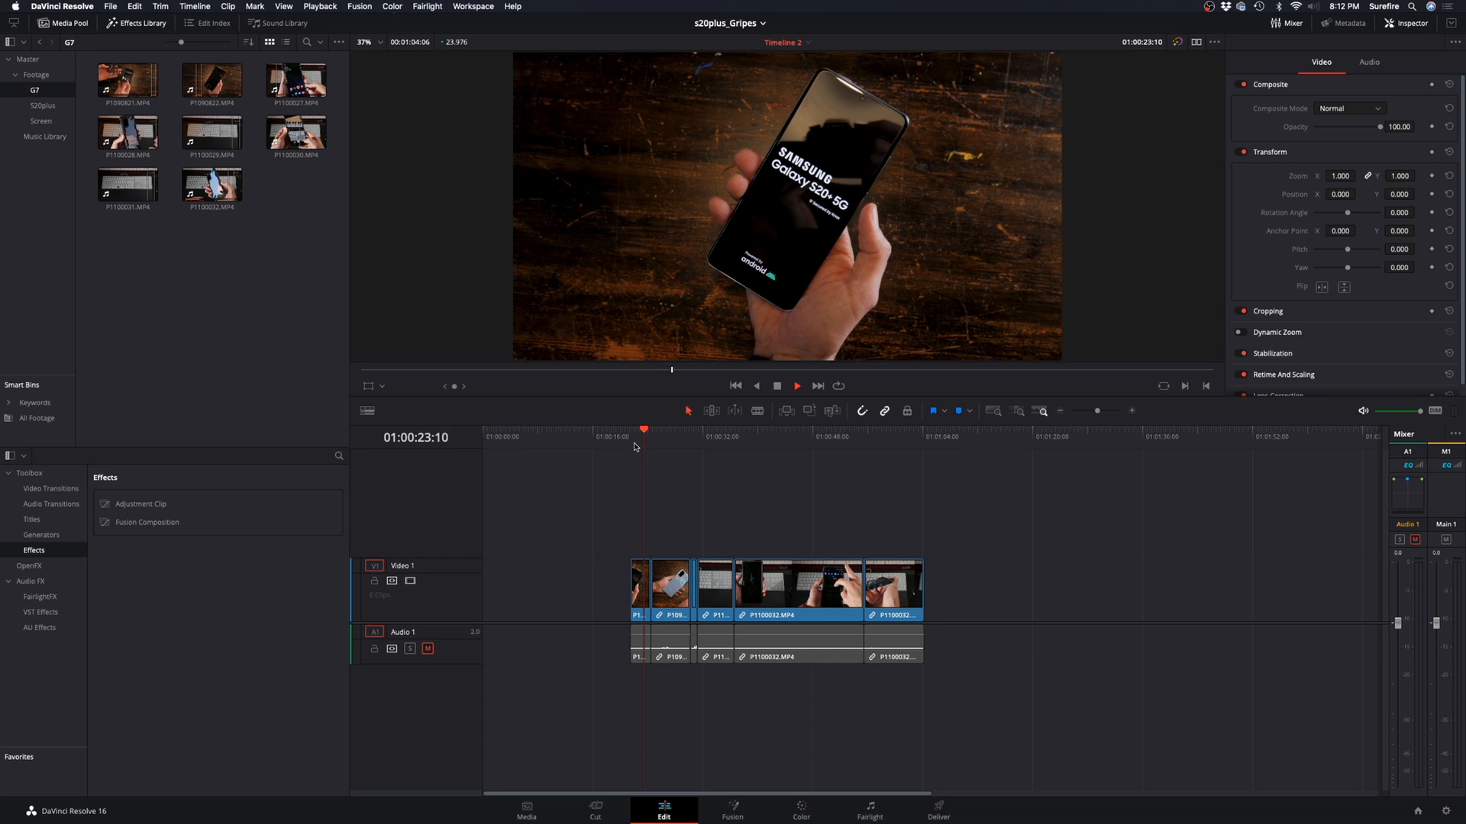
{"action": "left_click", "coordinate": [797, 385]}
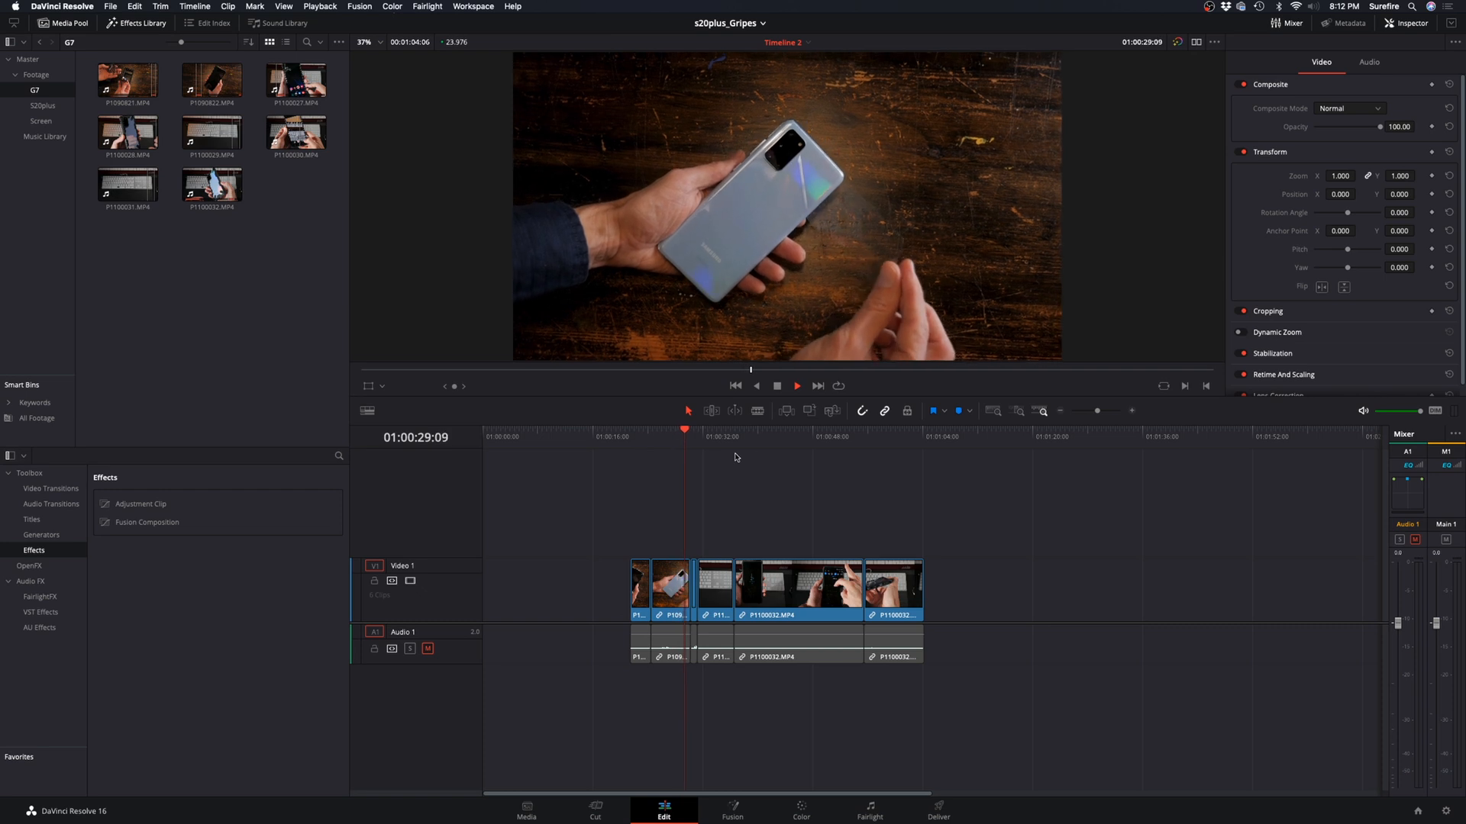
{"action": "left_click", "coordinate": [786, 437]}
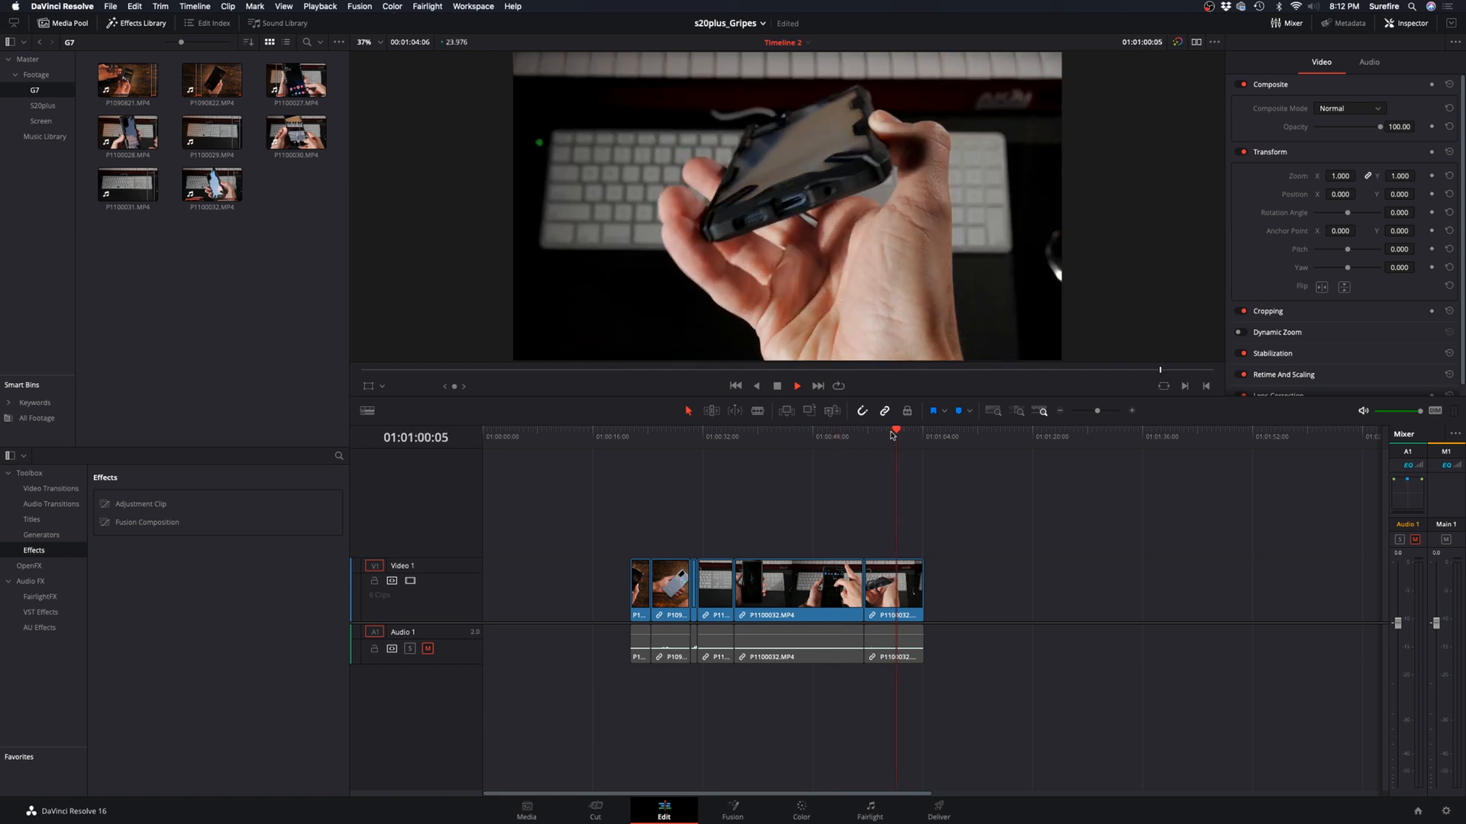
{"action": "left_click", "coordinate": [796, 385]}
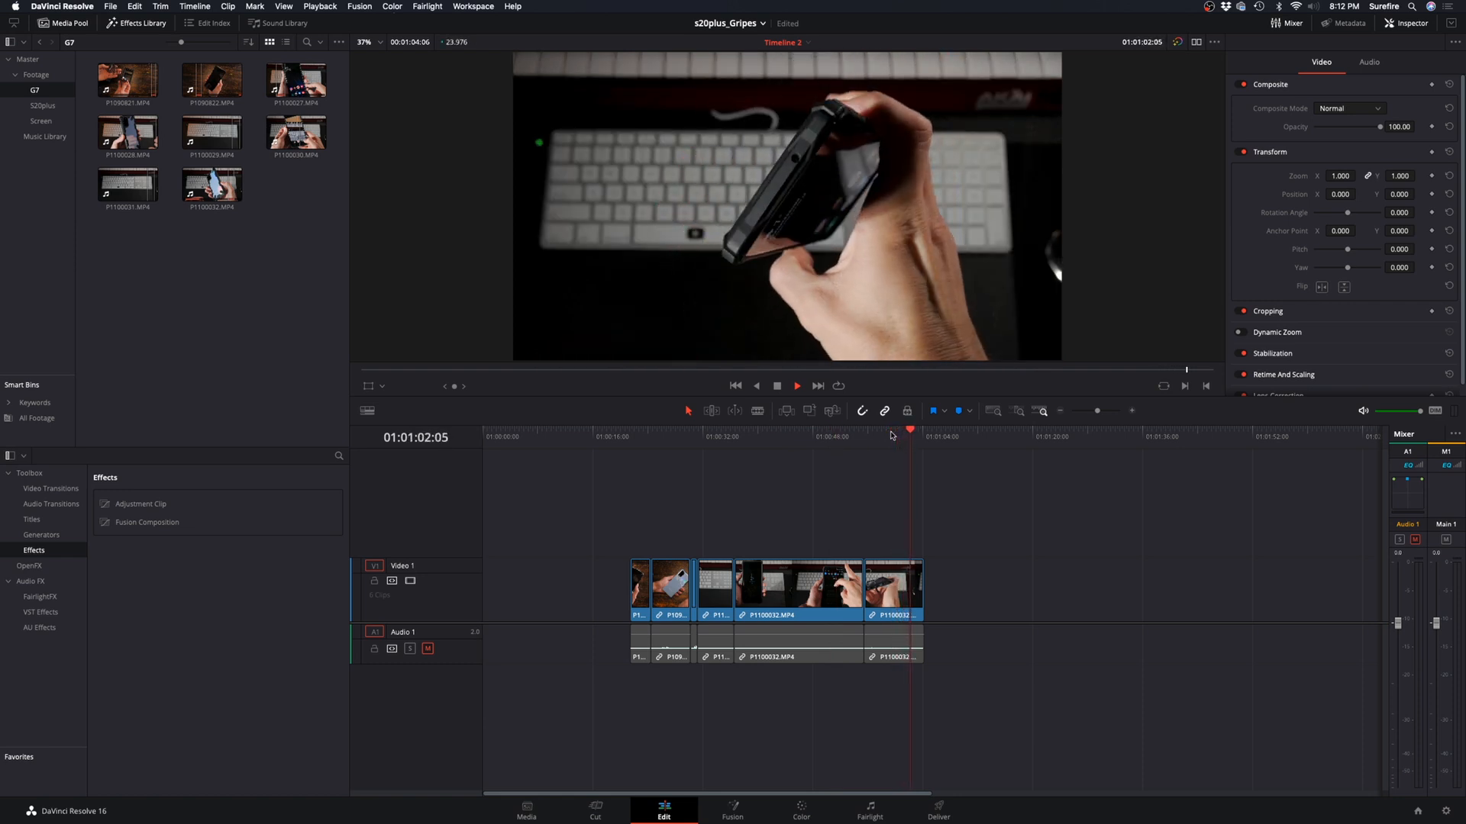